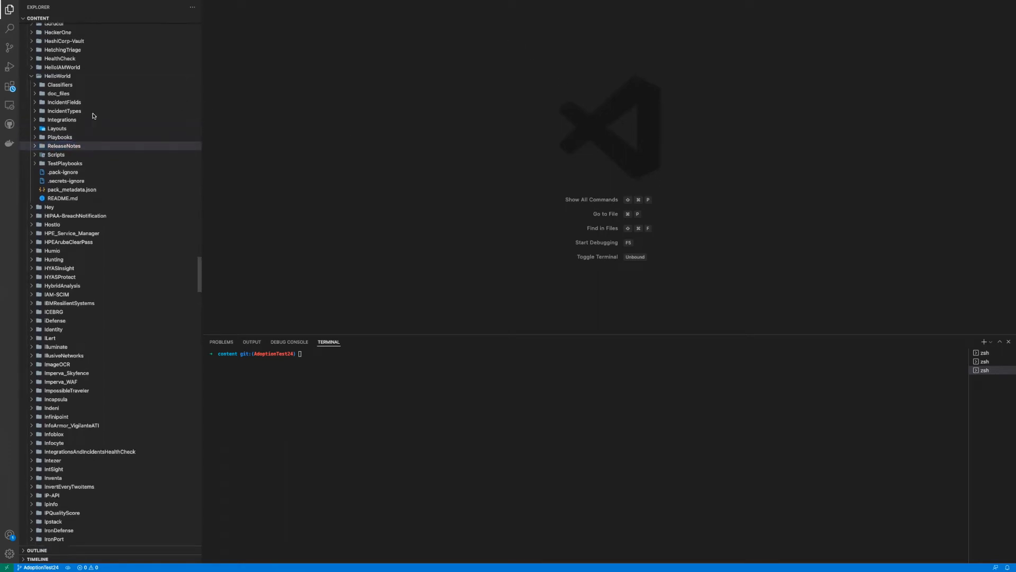
Collapse and re-expand the HelloWorld pack folder, then open its README.md
{"action": "left_click", "coordinate": [58, 75]}
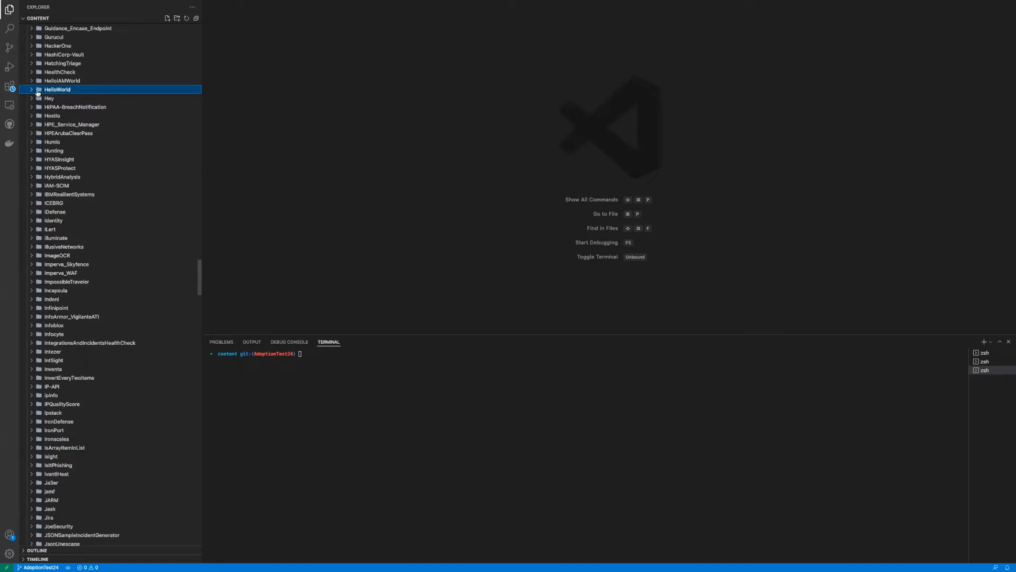
{"action": "left_click", "coordinate": [56, 89]}
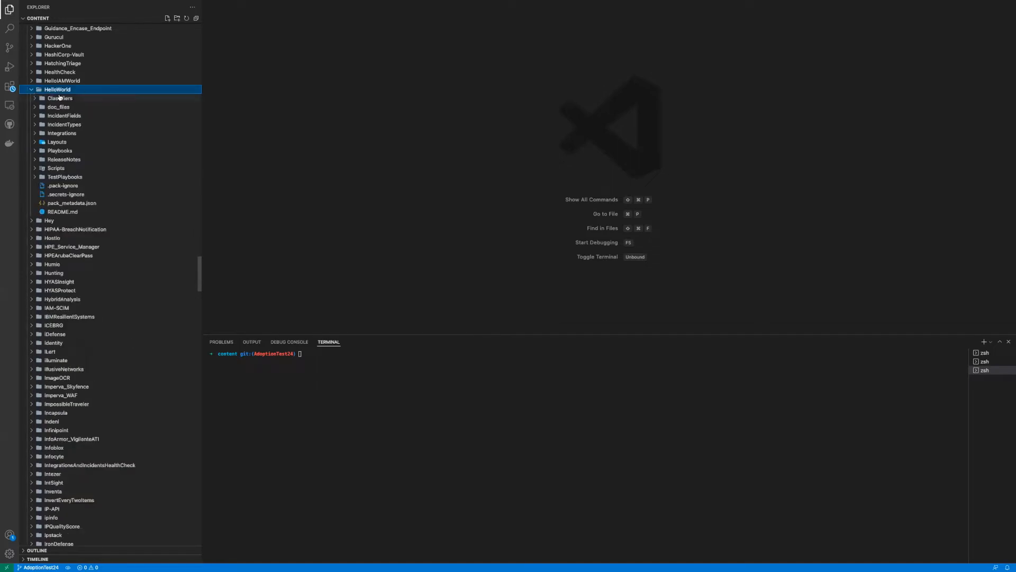
{"action": "mouse_move", "coordinate": [58, 107]}
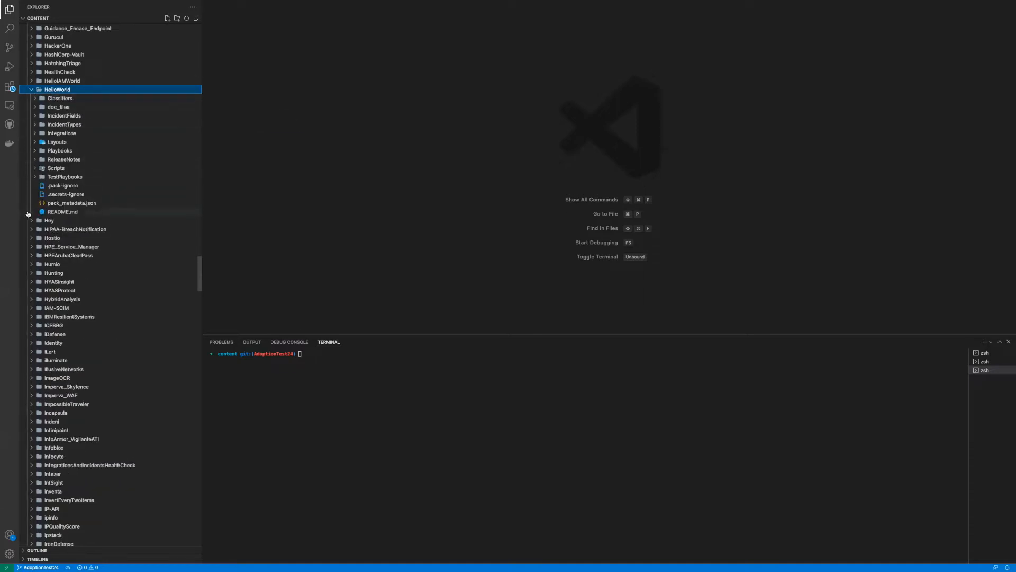
{"action": "left_click", "coordinate": [63, 211]}
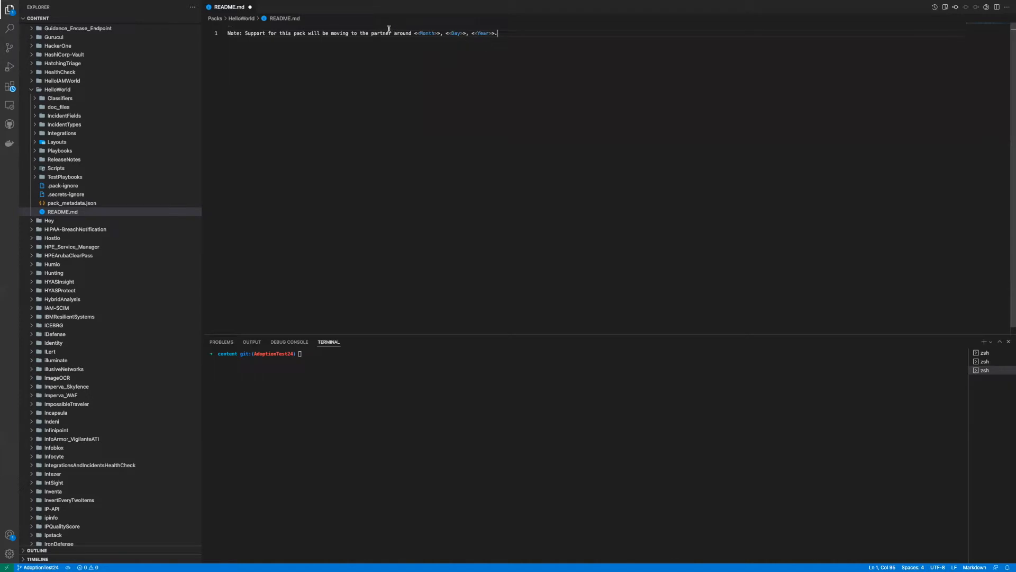
Replace the README note's <Month>, <Day>, <Year> placeholders with May 10, 2022
{"action": "double_click", "coordinate": [427, 33]}
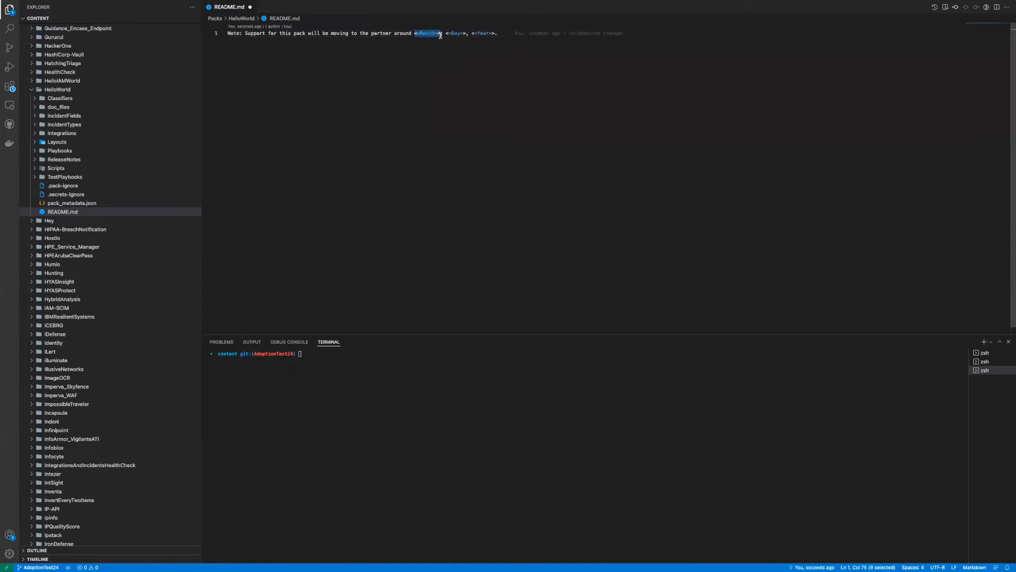
{"action": "type", "text": "May"}
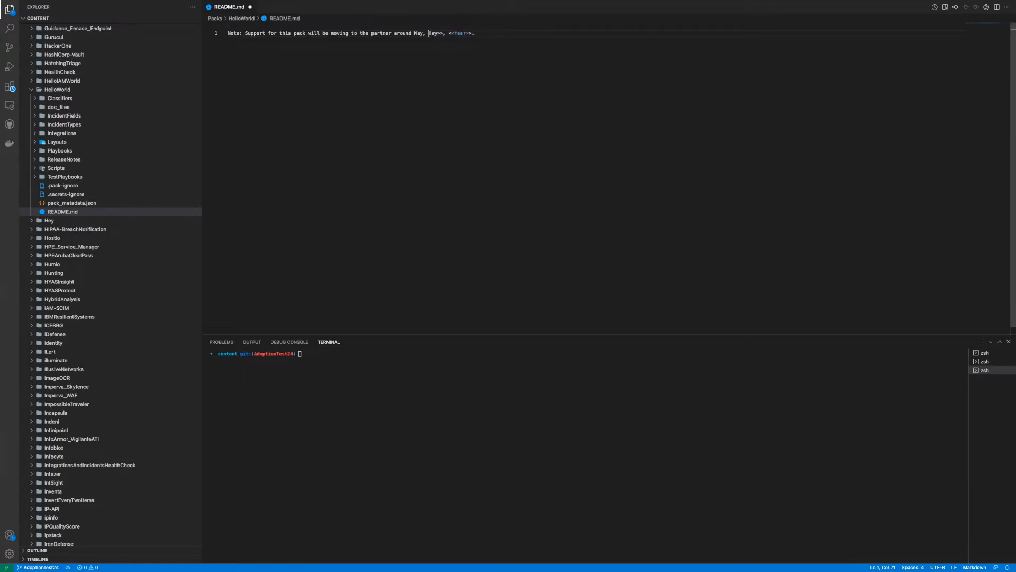
{"action": "type", "text": "10"}
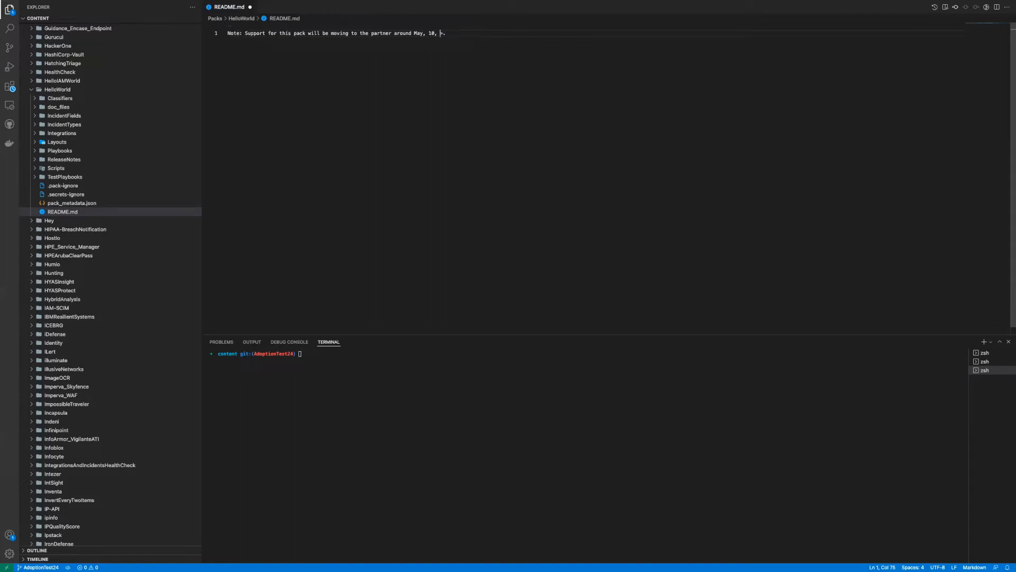
{"action": "type", "text": "2022."}
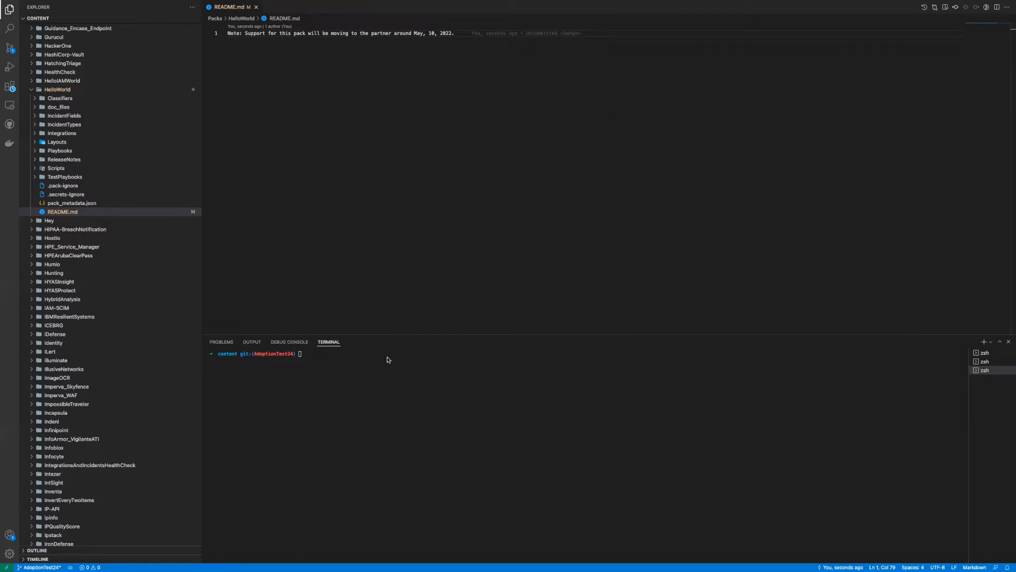
Run demisto-sdk update-release-notes for Packs/HelloWorld, then open ReleaseNotes and pack_metadata.json
{"action": "type", "text": "demisto-sdk update-release-notes -i Packs/<MyPack> -f"}
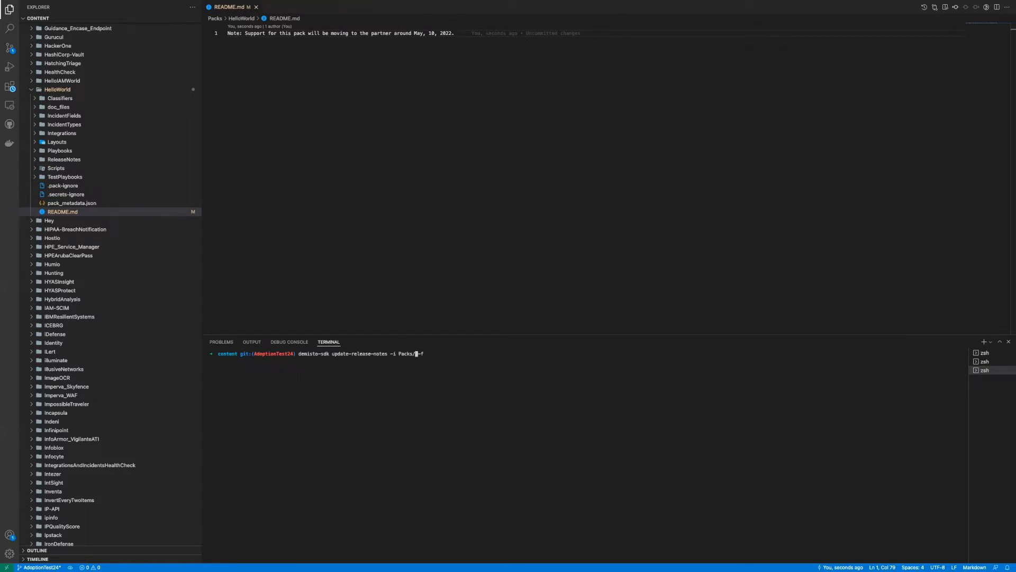
{"action": "type", "text": "HelloWorld"}
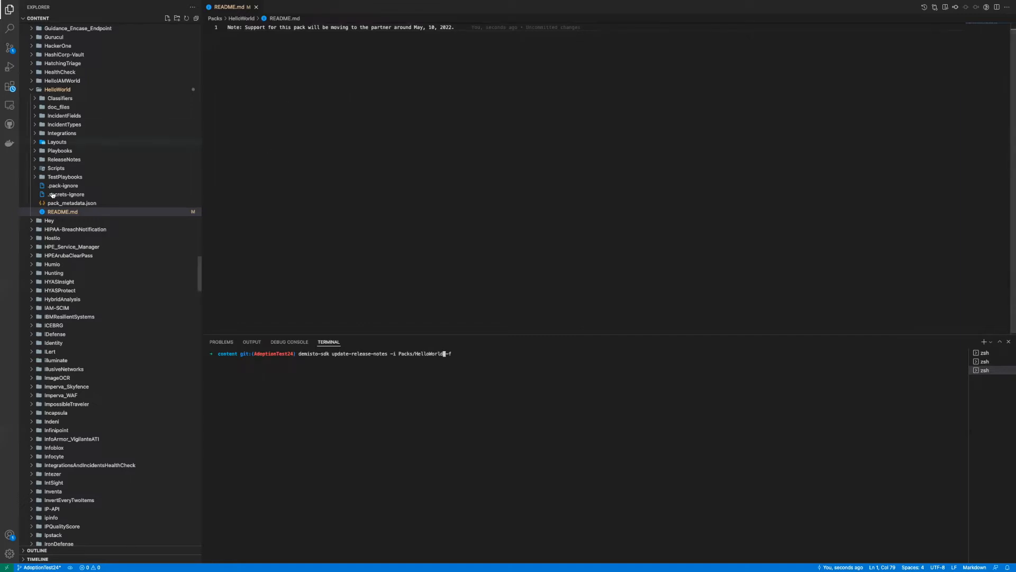
{"action": "left_click", "coordinate": [64, 158]}
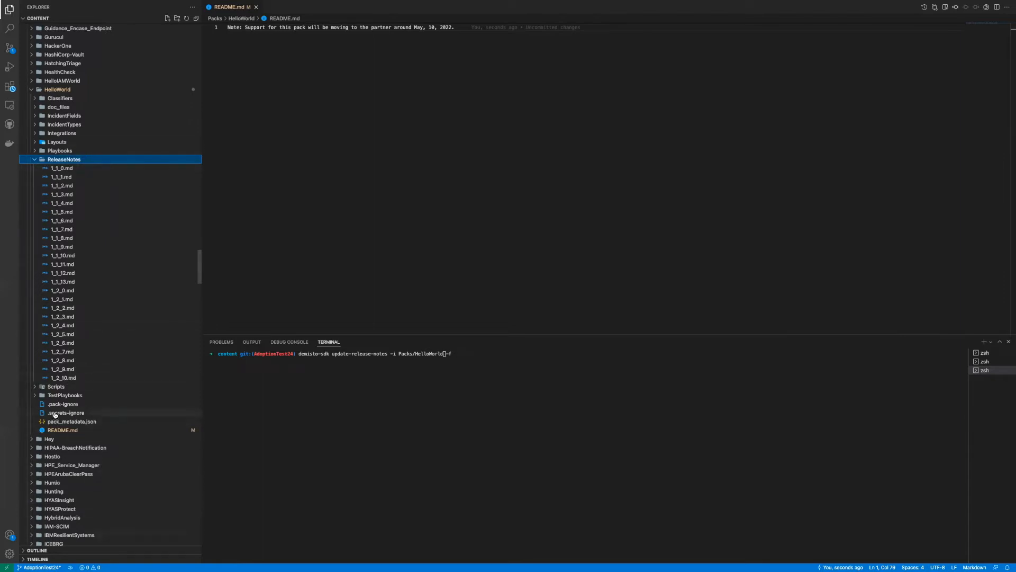
{"action": "left_click", "coordinate": [72, 421]}
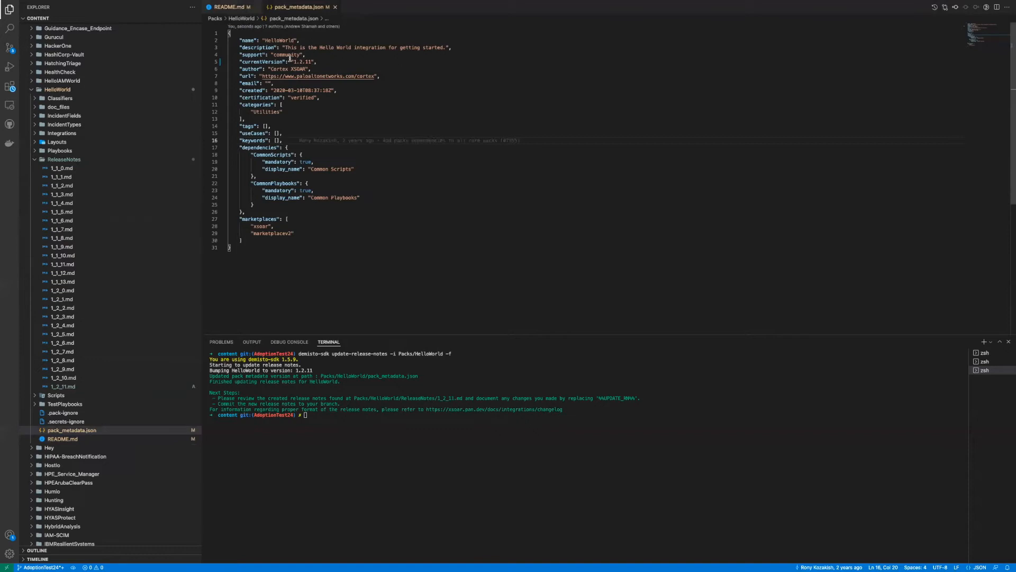
In 1_2_11.md, replace %%UPDATE_RN%% with '- Adoption Demo Test'
{"action": "left_click", "coordinate": [62, 386]}
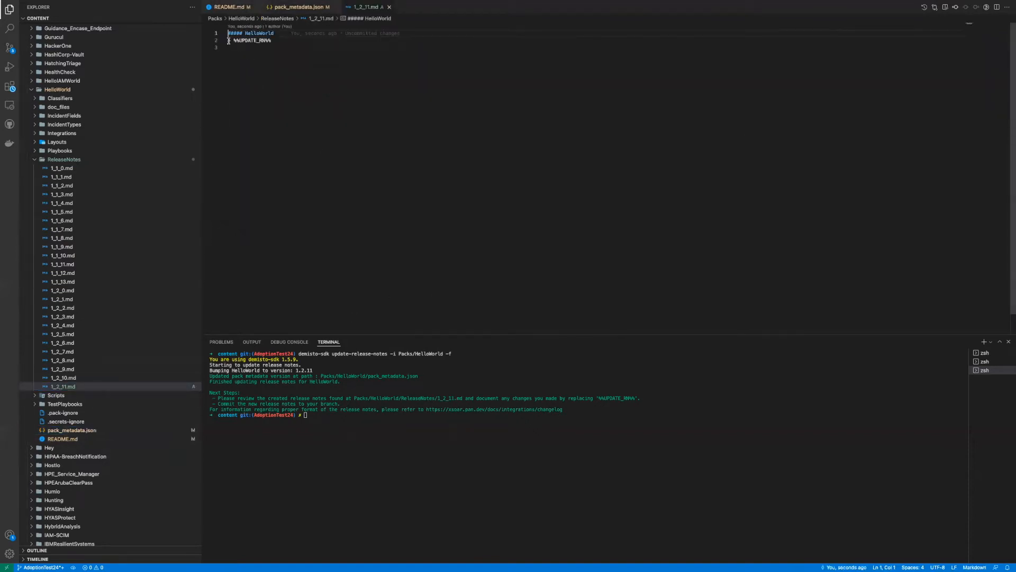
{"action": "double_click", "coordinate": [249, 40]}
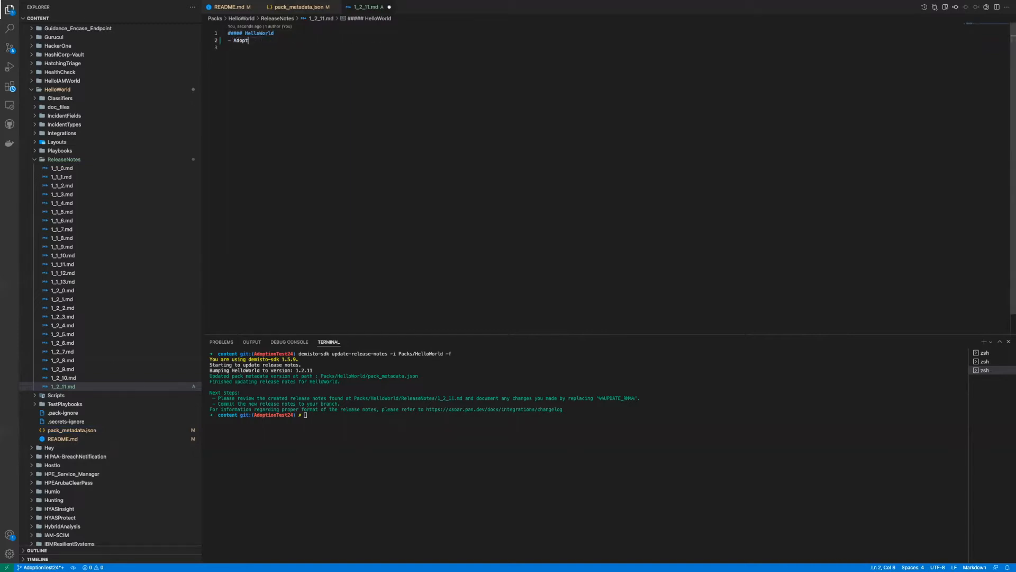
{"action": "type", "text": "ion Demo Test"}
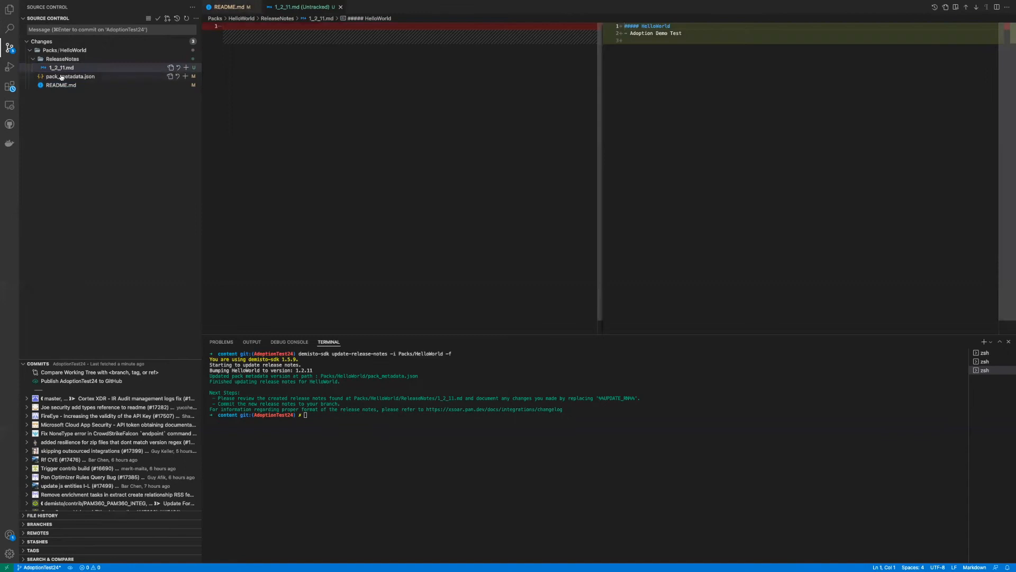
Review the README.md diff and commit the three files as 'Adoption Test'
{"action": "left_click", "coordinate": [61, 84]}
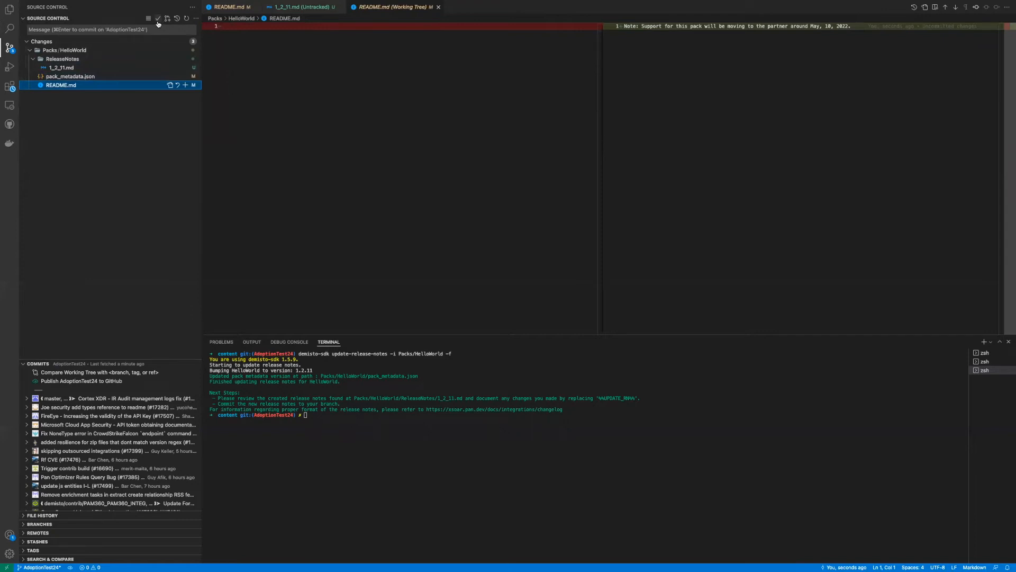
{"action": "left_click", "coordinate": [158, 18]}
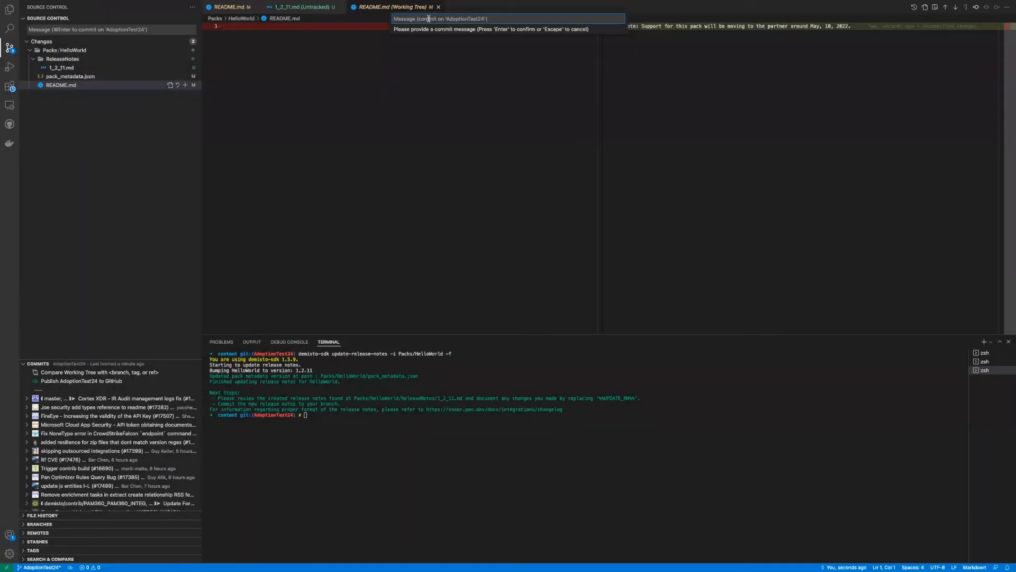
{"action": "type", "text": "A"}
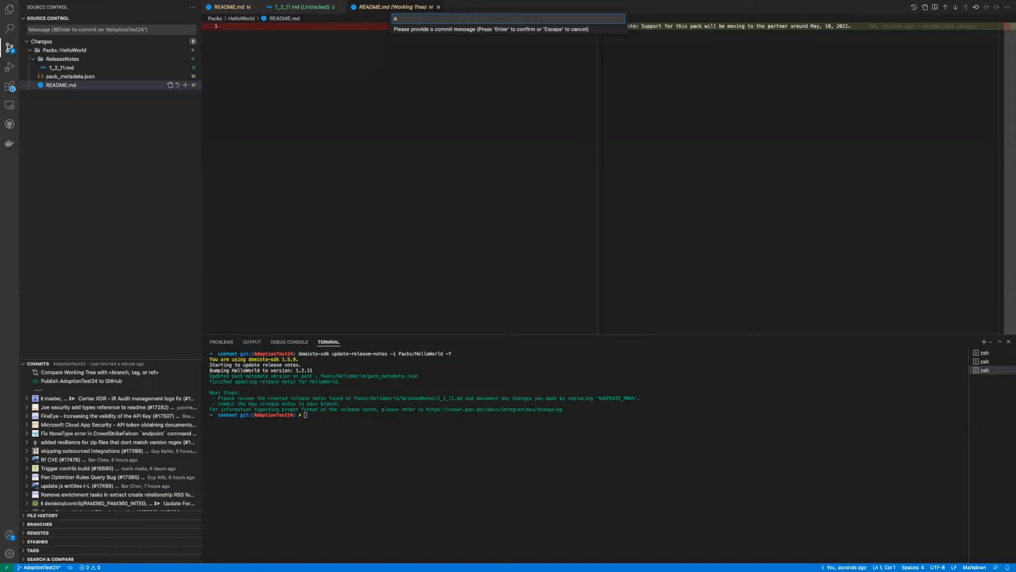
{"action": "type", "text": "Adoption Te"}
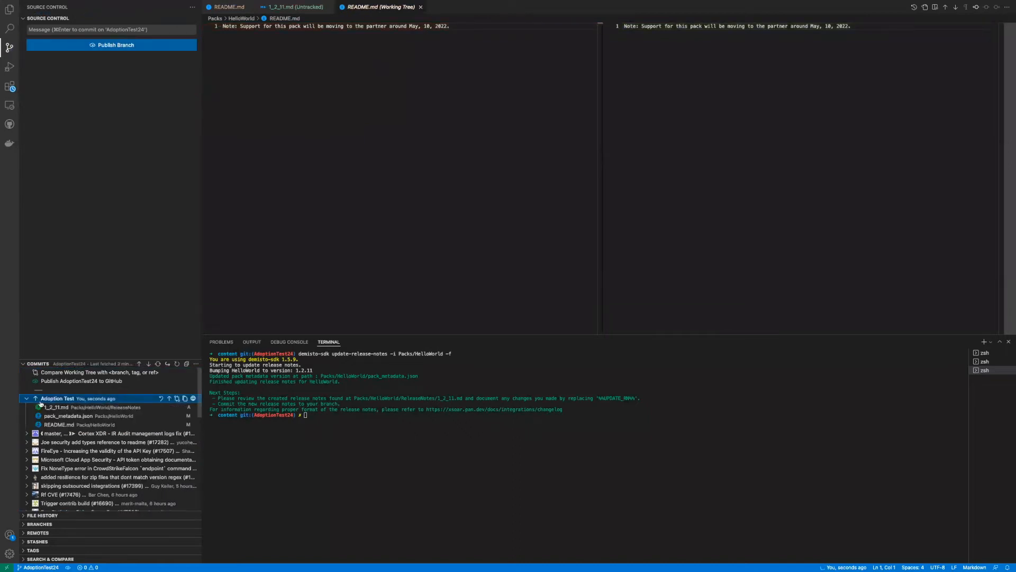
Check the commit's release notes file and publish AdoptionTest24 to demisto
{"action": "left_click", "coordinate": [57, 407]}
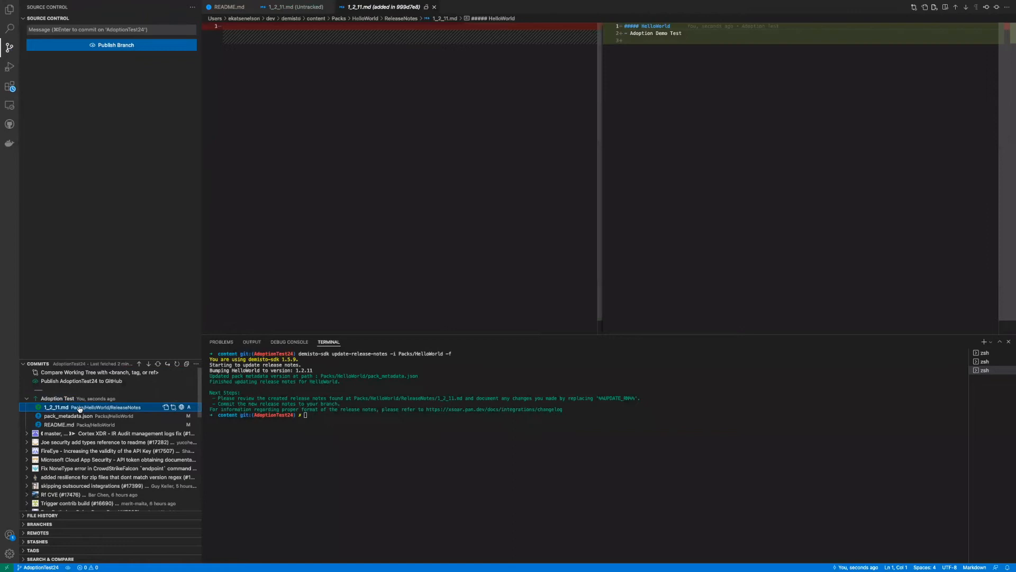
{"action": "left_click", "coordinate": [71, 416]}
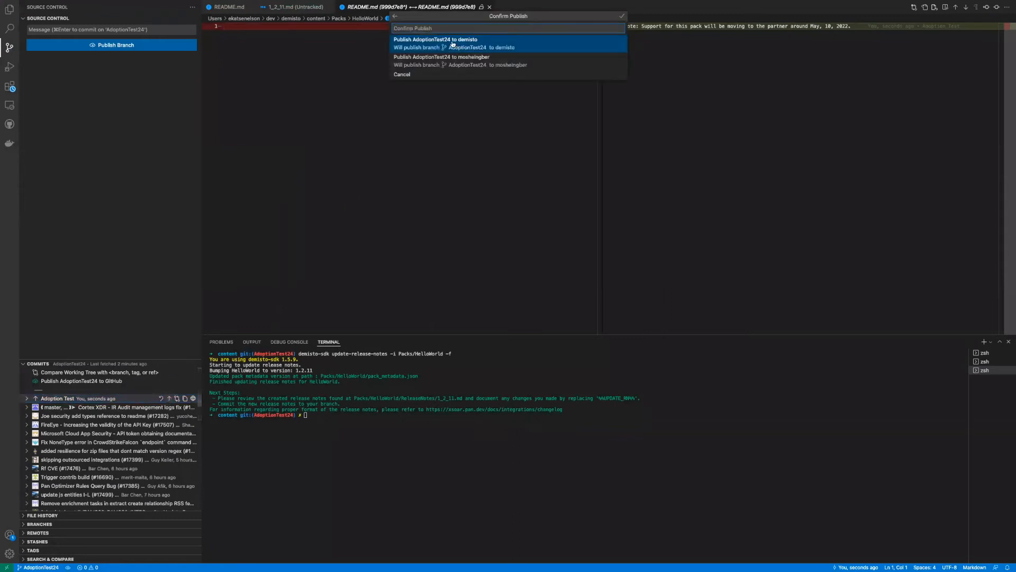
{"action": "left_click", "coordinate": [435, 39]}
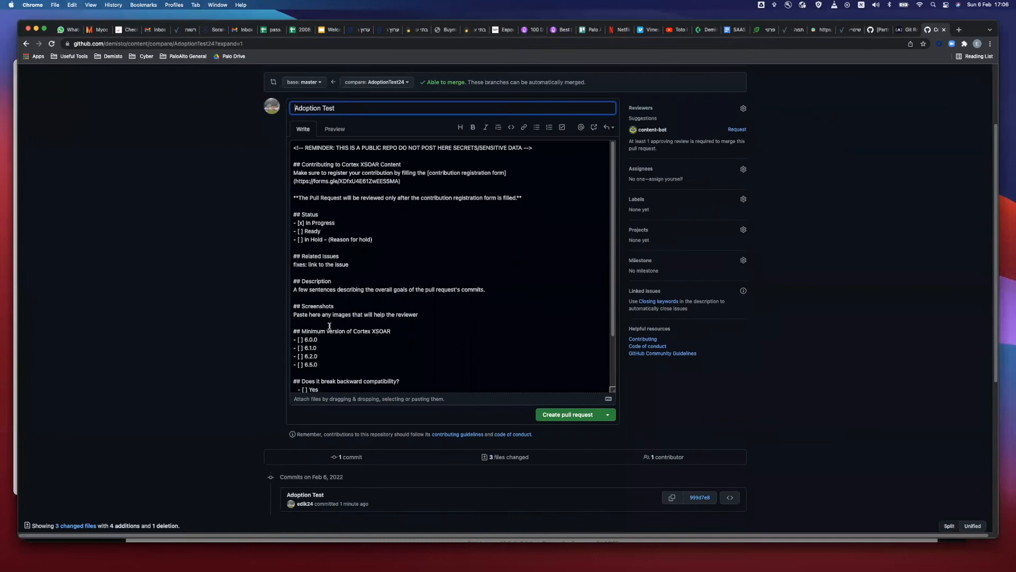
Scroll through the three changed files and create the 'Adoption Test' pull request
{"action": "scroll", "scroll_direction": "down", "scroll_amount": 3}
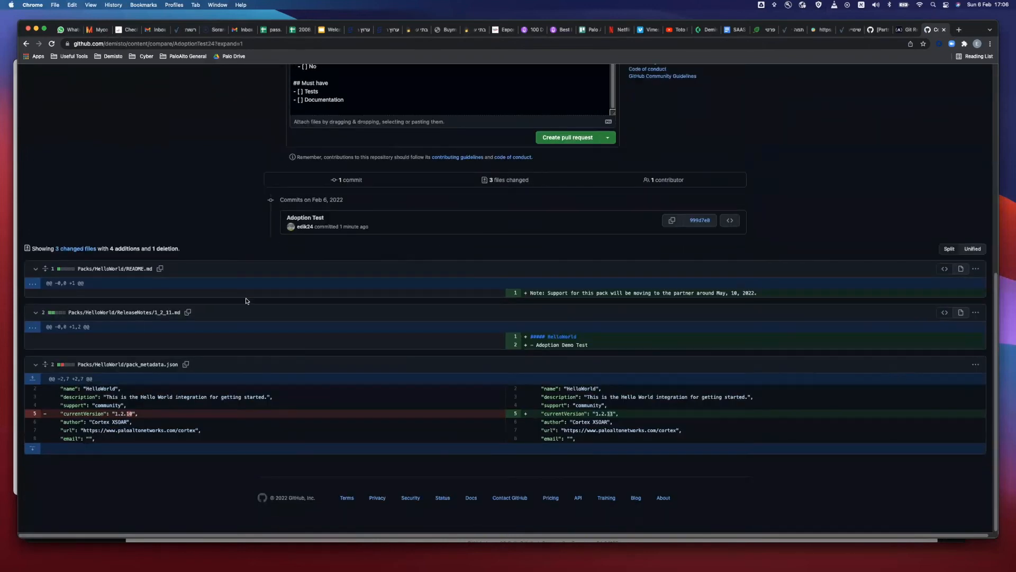
{"action": "mouse_move", "coordinate": [586, 310]}
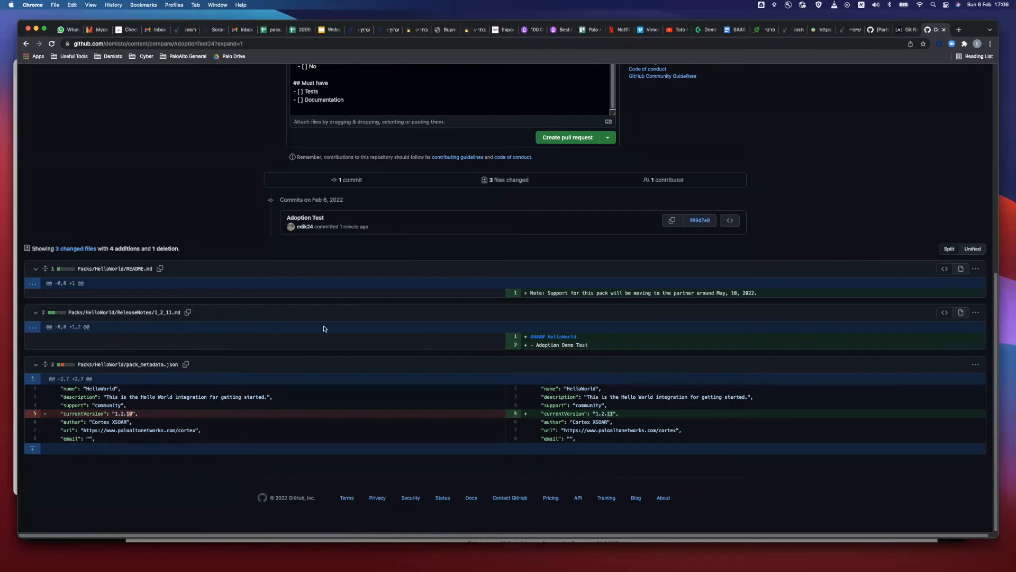
{"action": "mouse_move", "coordinate": [273, 355]}
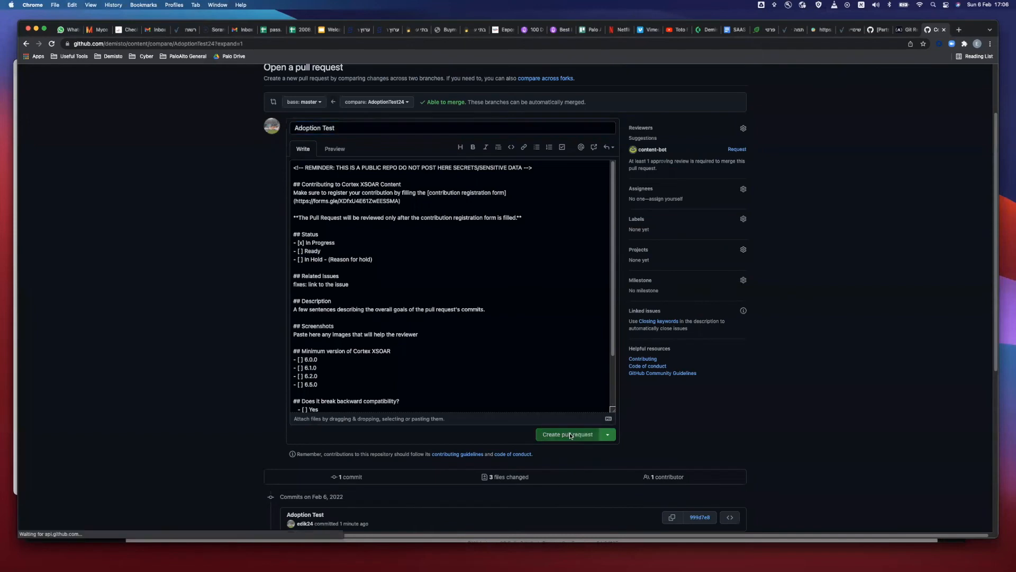
{"action": "left_click", "coordinate": [566, 434]}
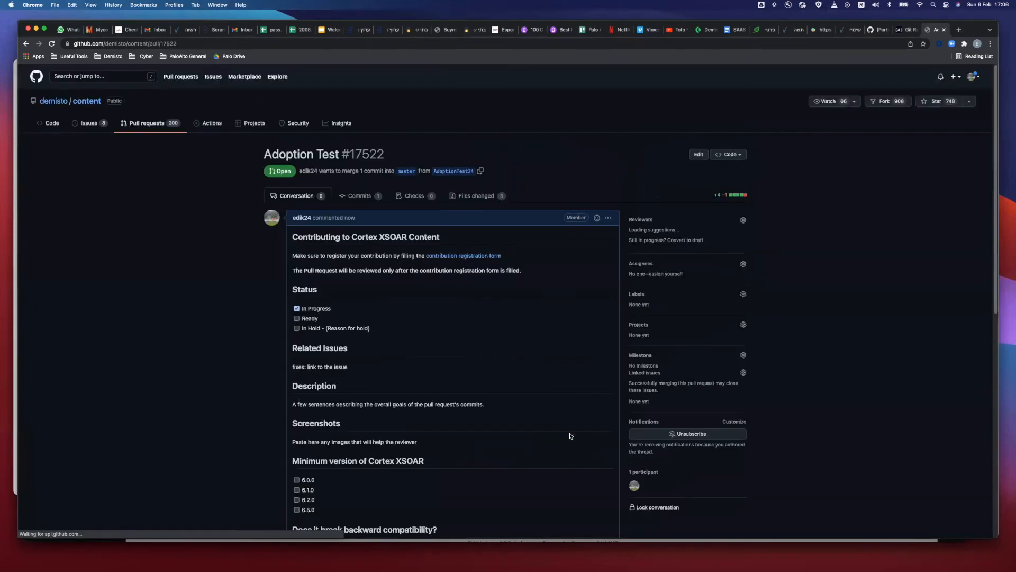
{"action": "scroll", "scroll_direction": "down", "scroll_amount": 3}
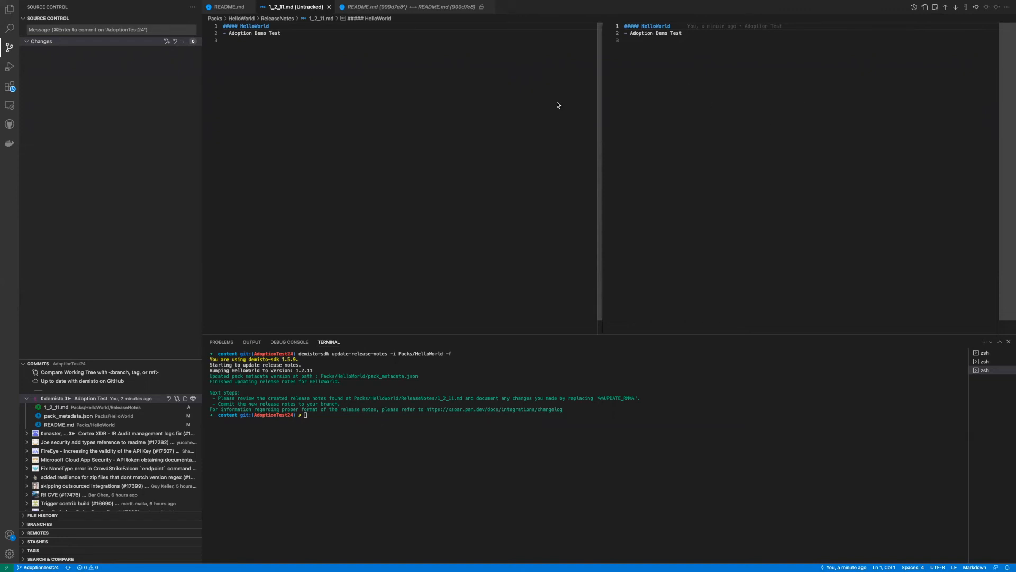
In README.md, fill the support-move date placeholders with May 10, 2022
{"action": "left_click", "coordinate": [228, 6]}
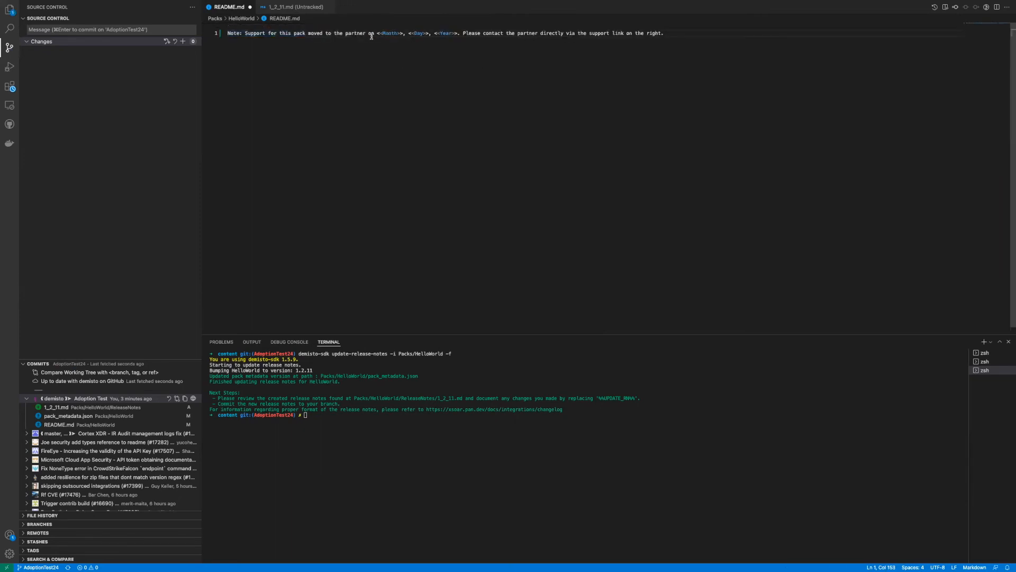
{"action": "double_click", "coordinate": [387, 32]}
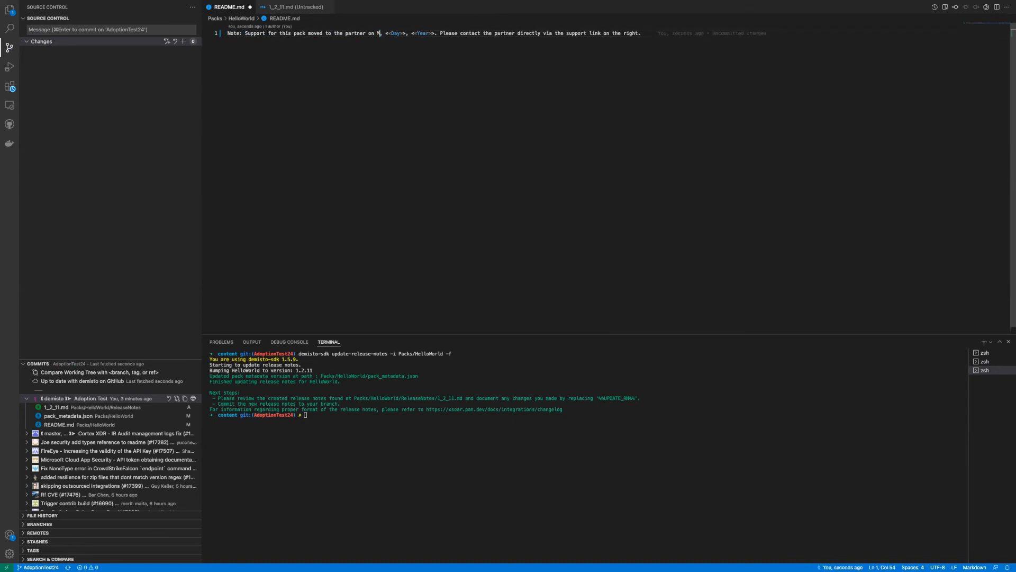
{"action": "type", "text": "ay,"}
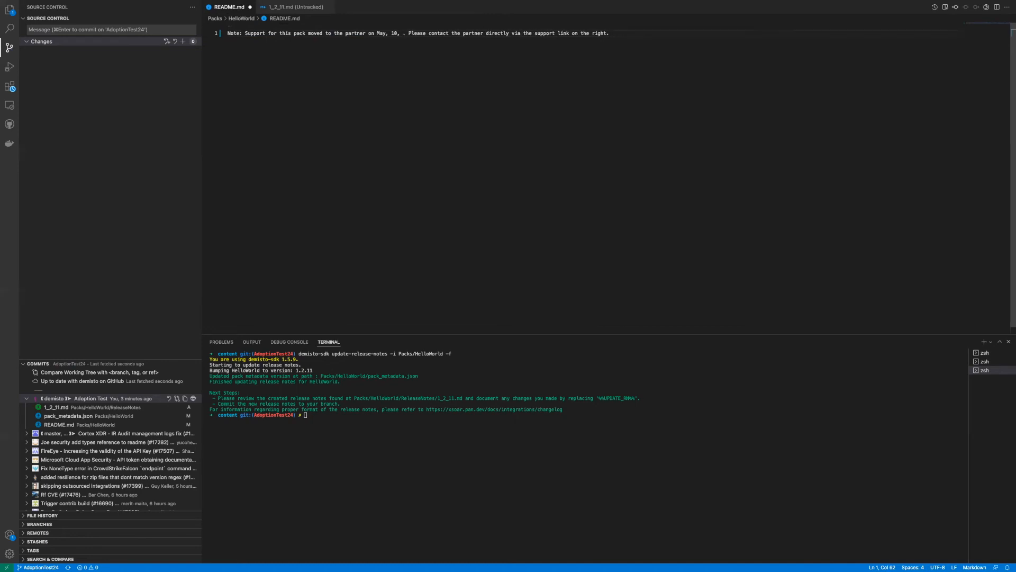
{"action": "type", "text": "2022"}
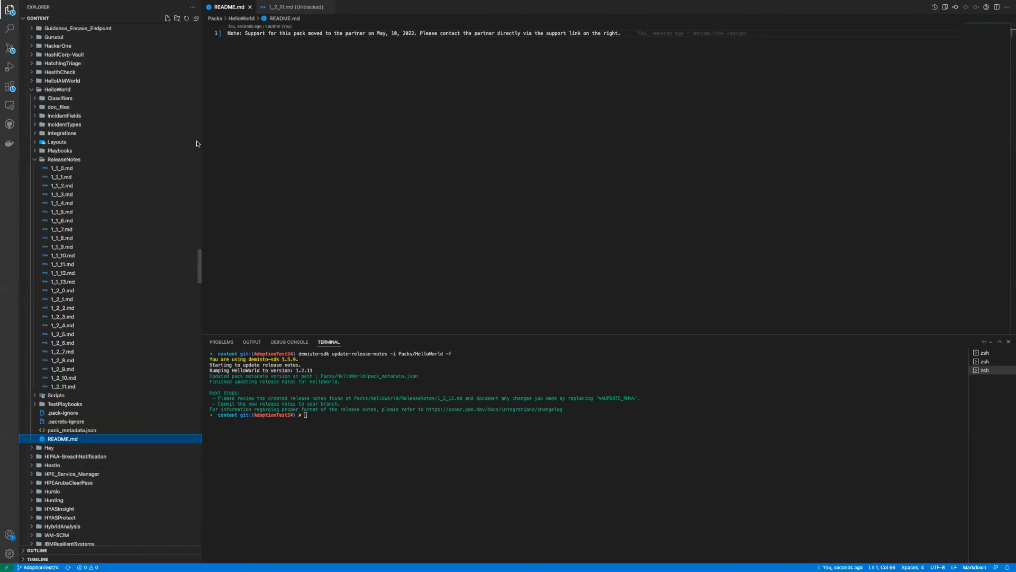
{"action": "left_click", "coordinate": [72, 430]}
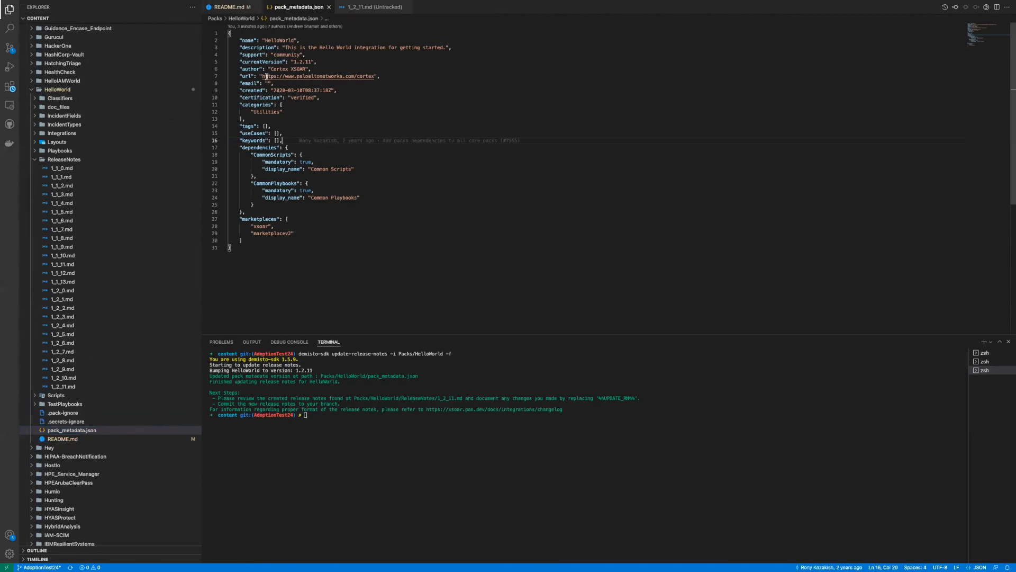
{"action": "double_click", "coordinate": [285, 55]}
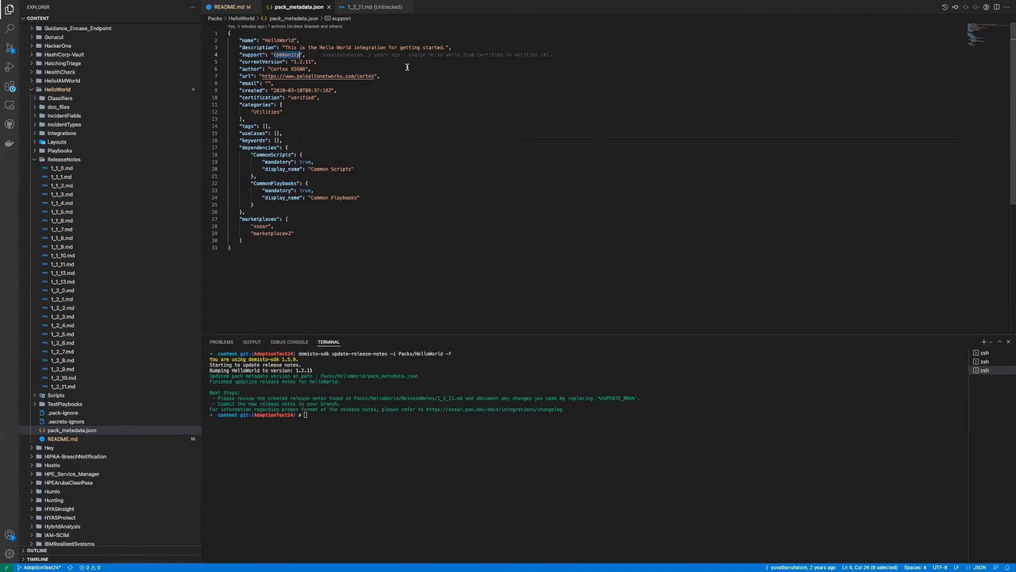
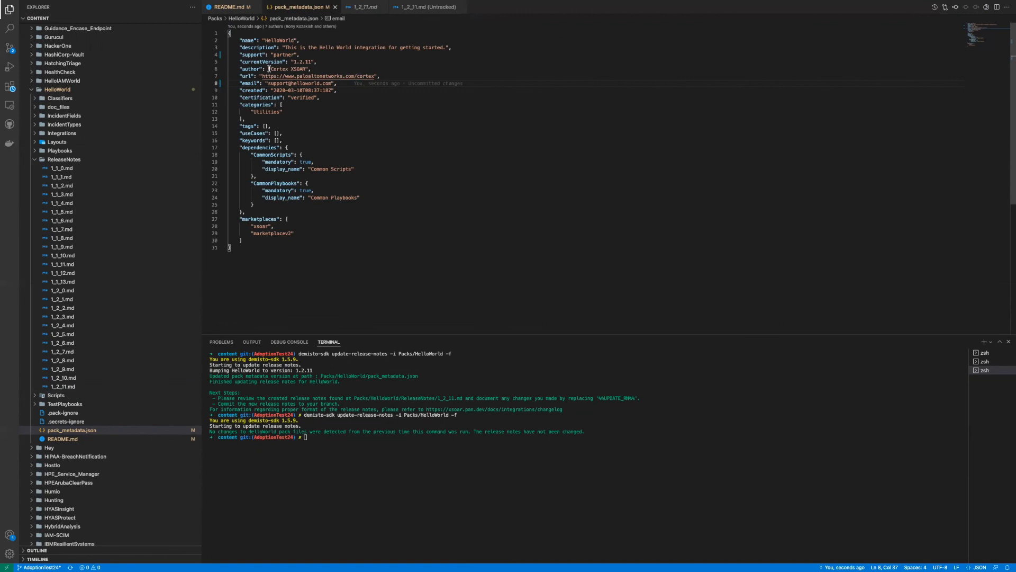
{"action": "mouse_move", "coordinate": [318, 76]}
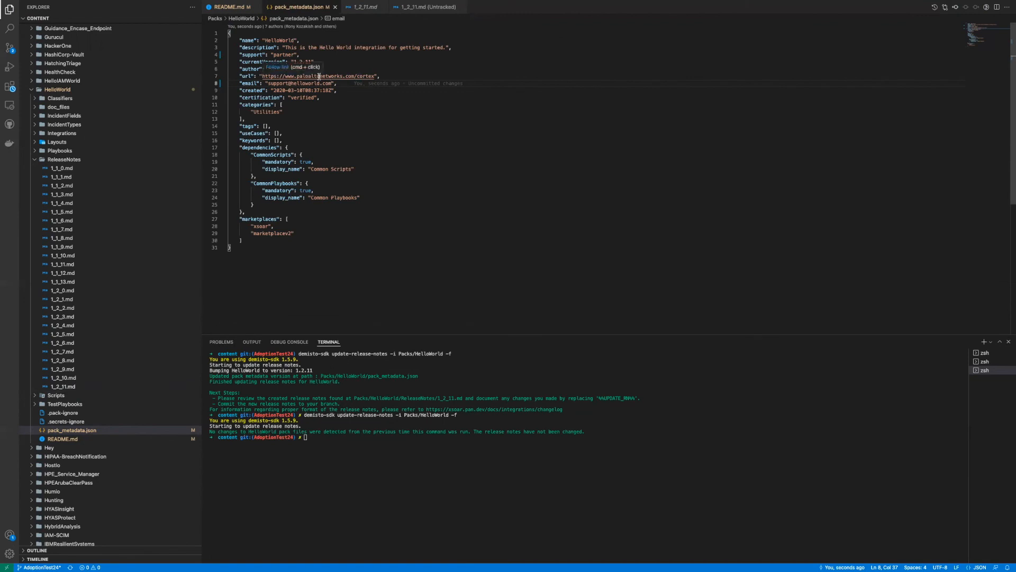